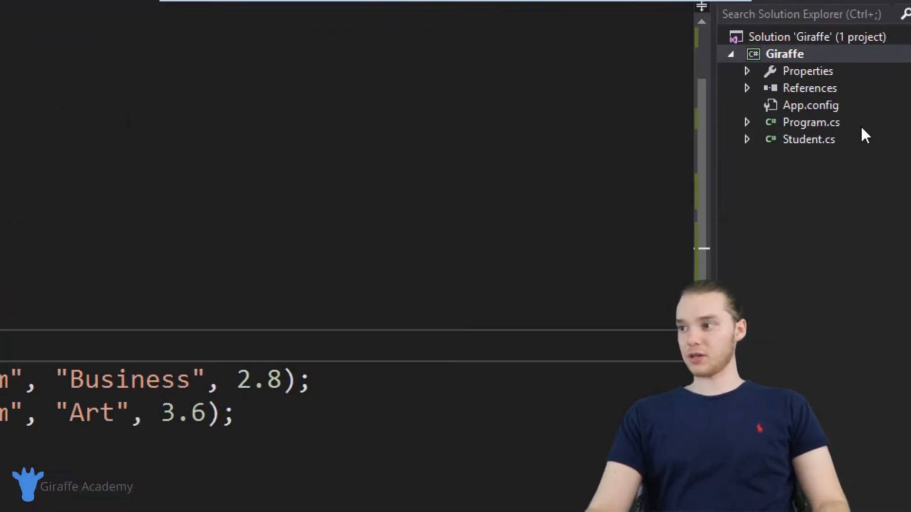
- Bring up Student.cs from Solution Explorer and highlight its name field
{"action": "left_click", "coordinate": [809, 139]}
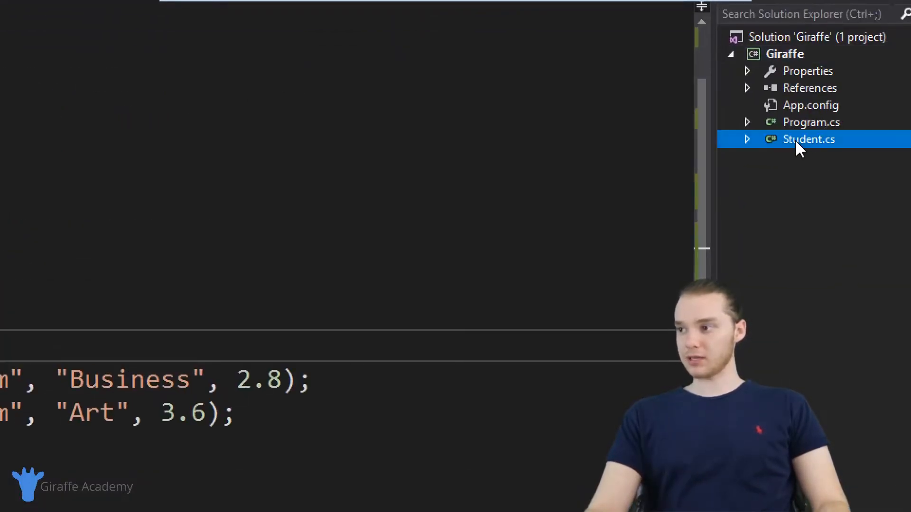
{"action": "double_click", "coordinate": [809, 139]}
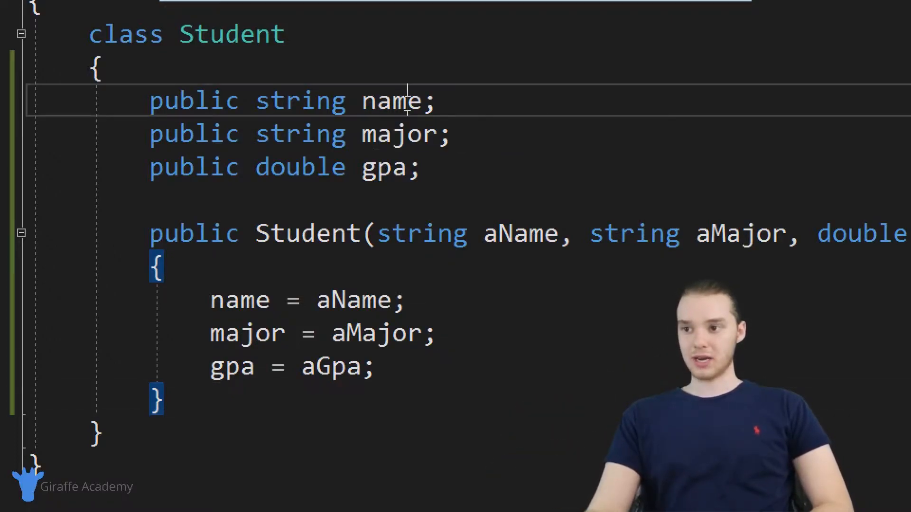
{"action": "double_click", "coordinate": [384, 167]}
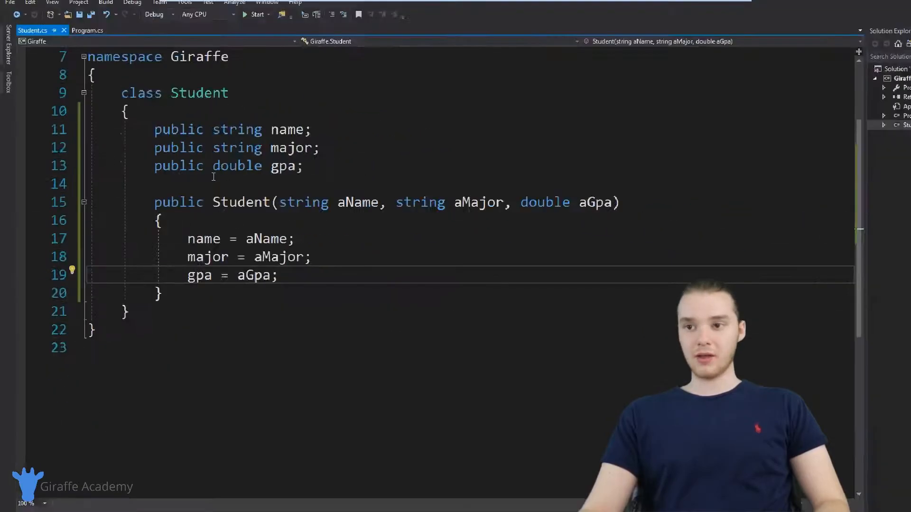
- In Program.cs, finish student2 with the constructor arguments "Pam", "Art", 3.6
{"action": "left_click", "coordinate": [88, 30]}
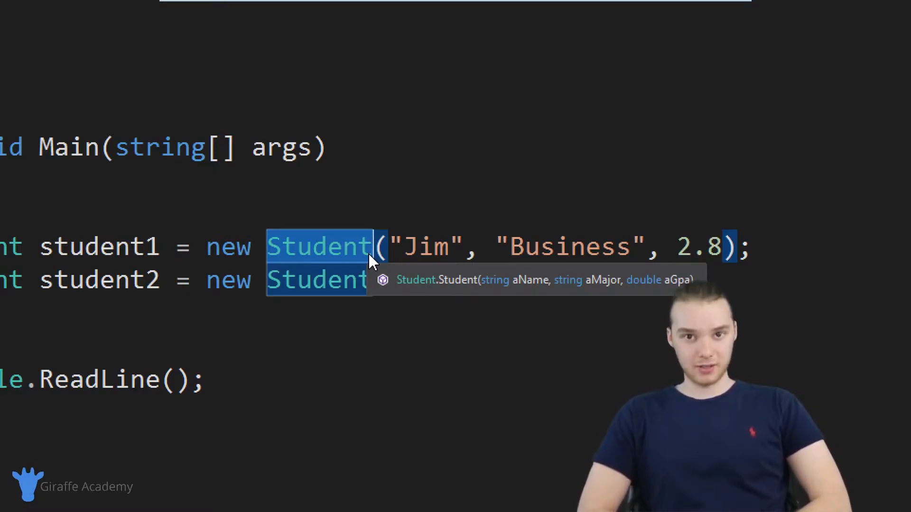
{"action": "type", "text": "(\"Pam\", \"Art\", 3.6);"}
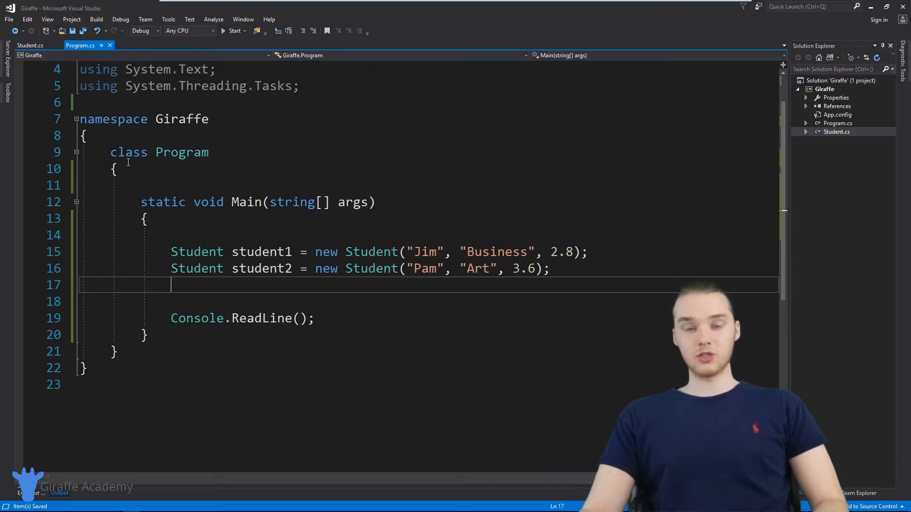
- Return to Student.cs and add a blank line after the constructor
{"action": "left_click", "coordinate": [30, 46]}
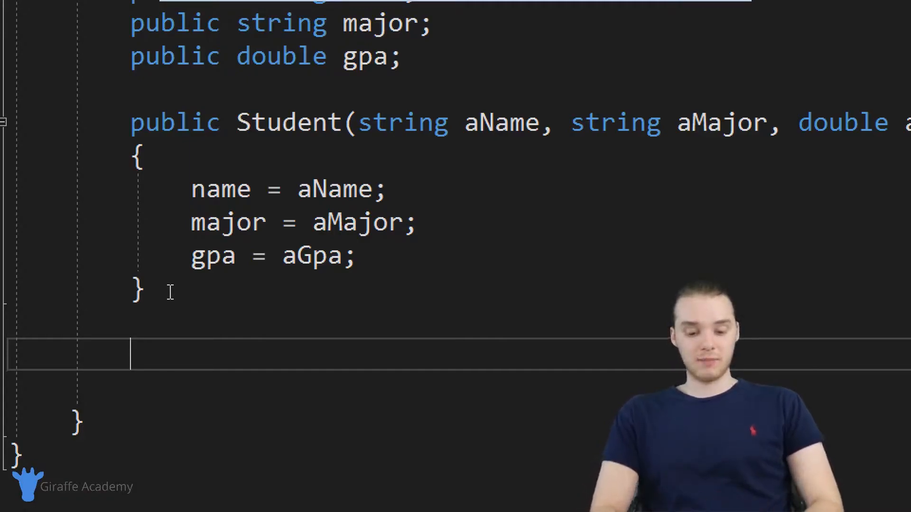
- Declare an empty public bool HasHonors() method below the constructor
{"action": "type", "text": "public"}
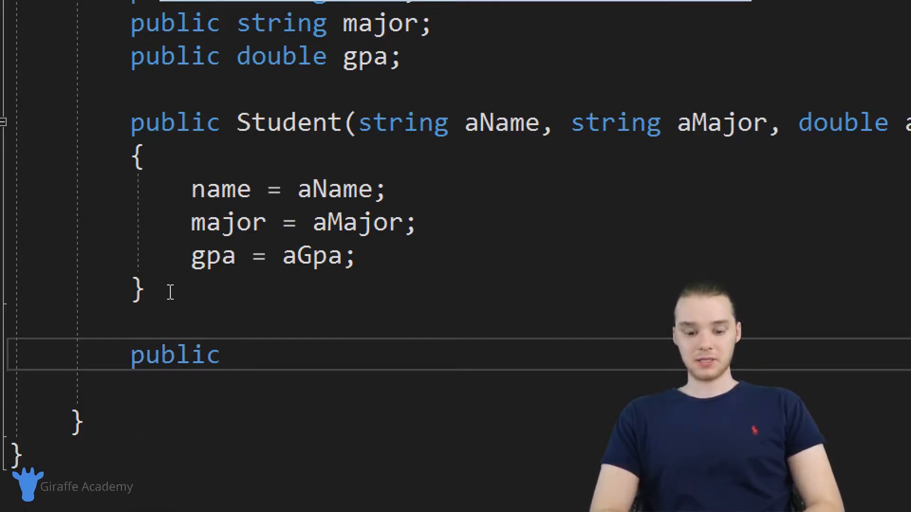
{"action": "type", "text": "bool"}
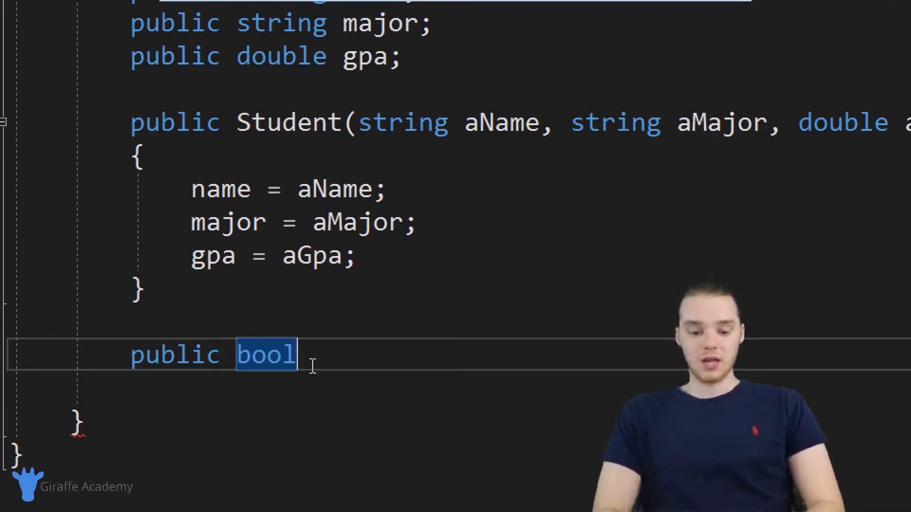
{"action": "type", "text": "HasH"}
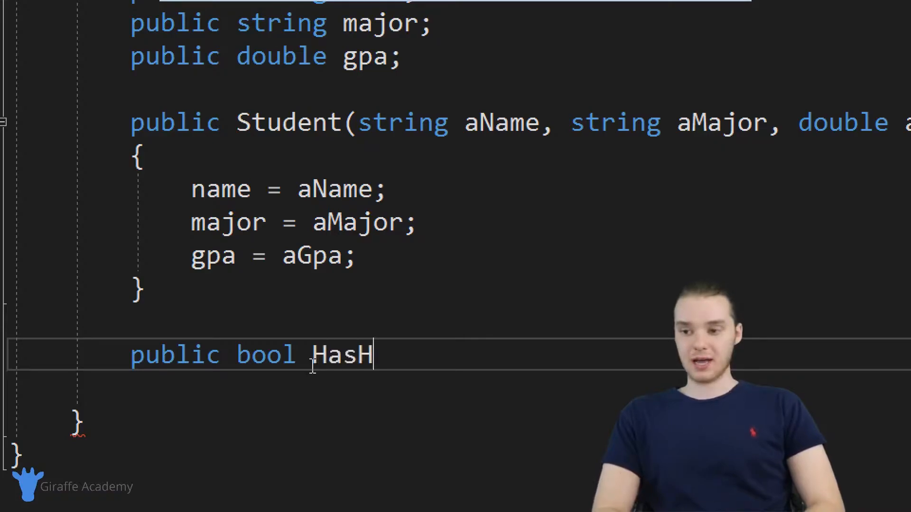
{"action": "type", "text": "onors()"}
{"action": "type", "text": "{"}
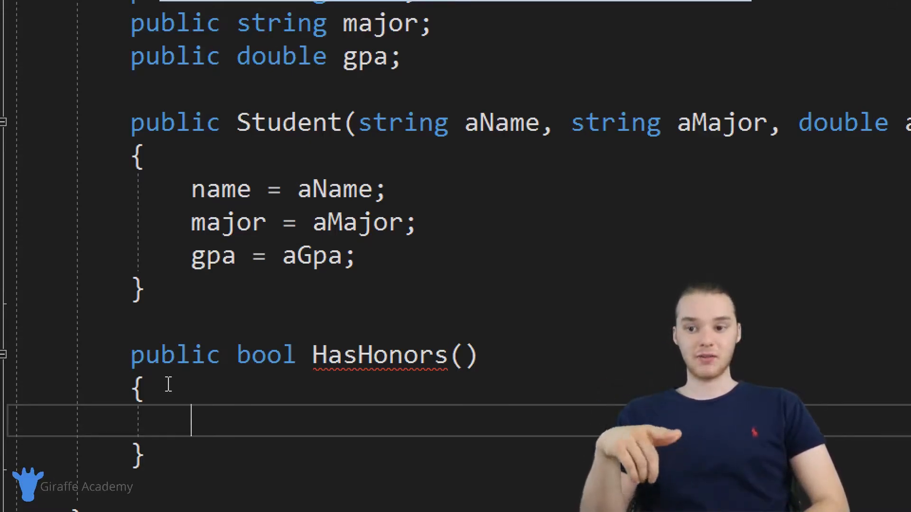
{"action": "scroll", "scroll_direction": "down", "scroll_amount": 3}
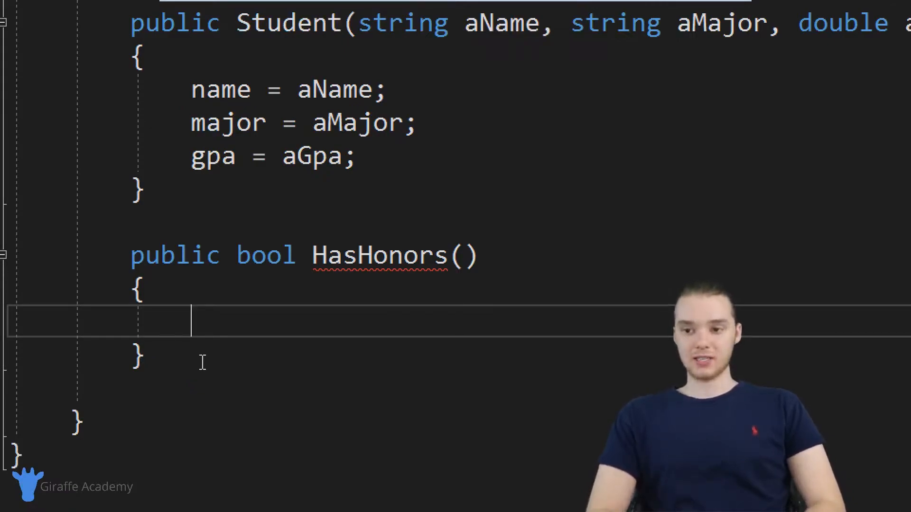
- Make HasHonors return true if gpa >= 3.5, otherwise return false
{"action": "type", "text": "if("}
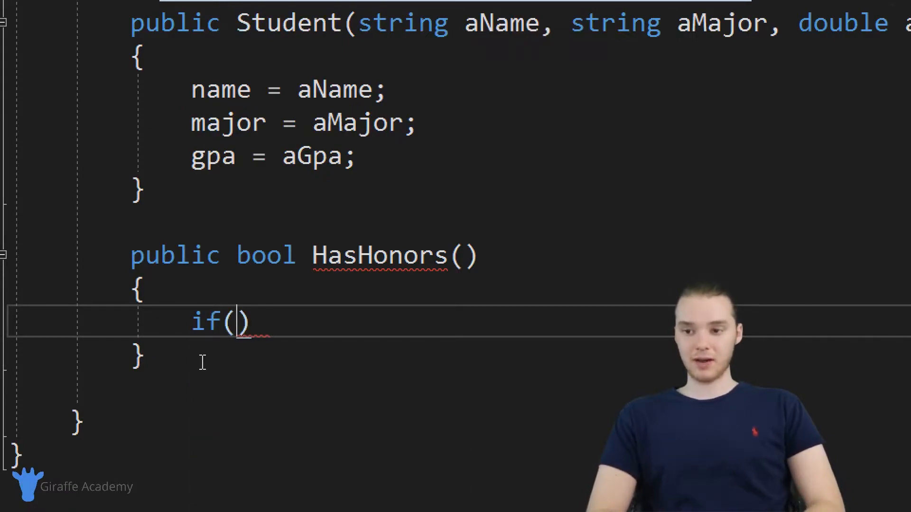
{"action": "type", "text": "gp"}
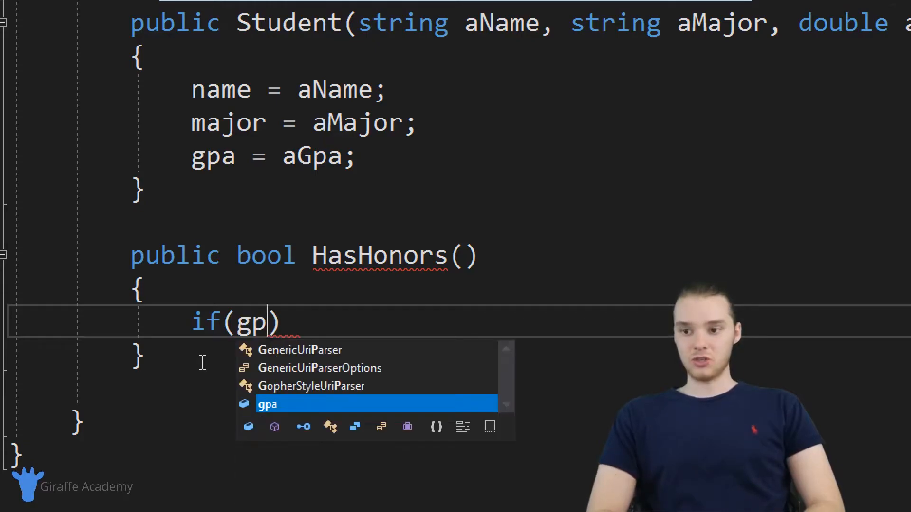
{"action": "type", "text": "a >="}
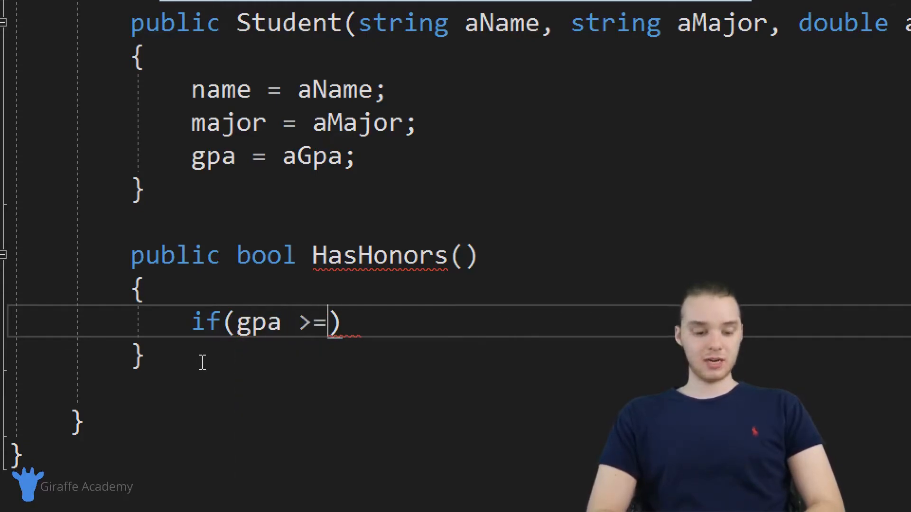
{"action": "type", "text": "3.5"}
{"action": "type", "text": "{"}
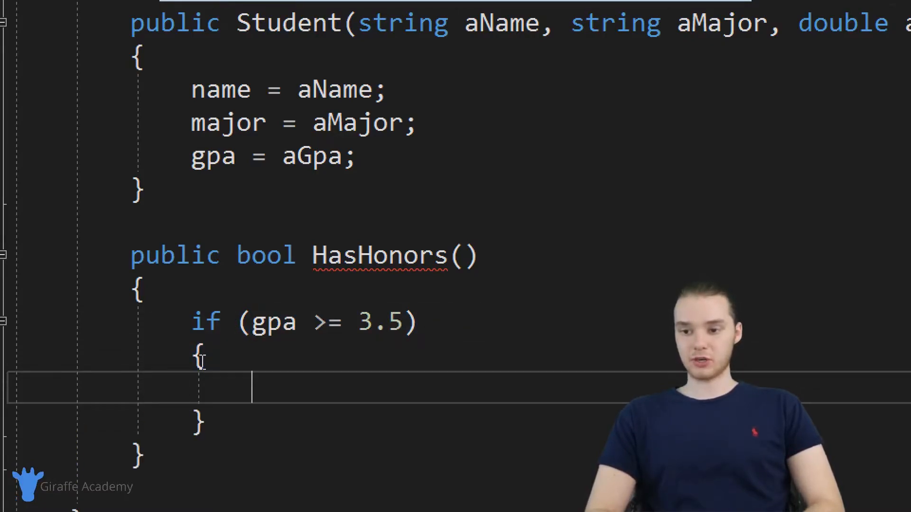
{"action": "type", "text": "return true;"}
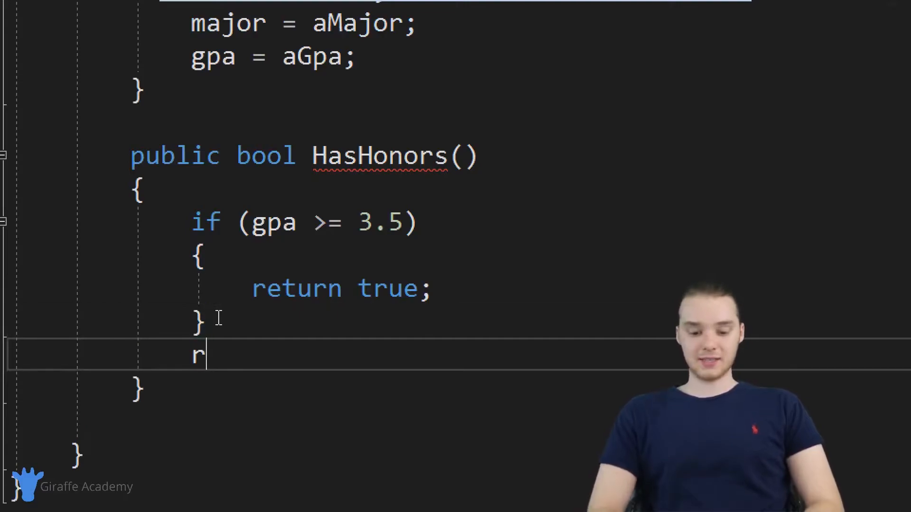
{"action": "type", "text": "eturn fals"}
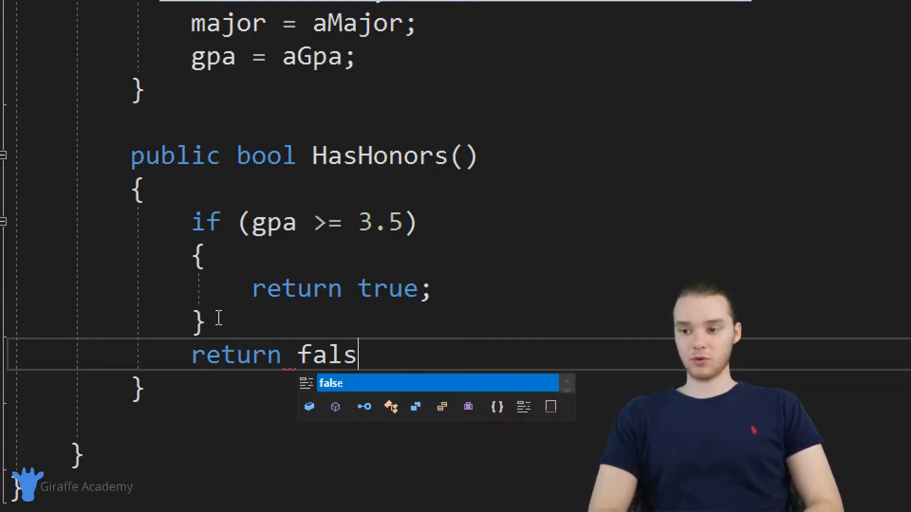
{"action": "type", "text": "e;"}
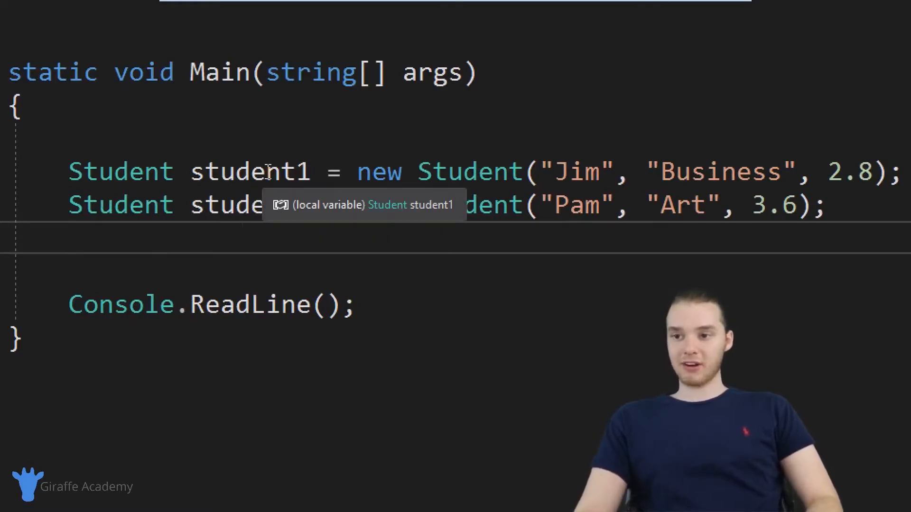
- Write Console.WriteLine calls for student1.HasHonors() and student2.HasHonors() in Main
{"action": "double_click", "coordinate": [249, 205]}
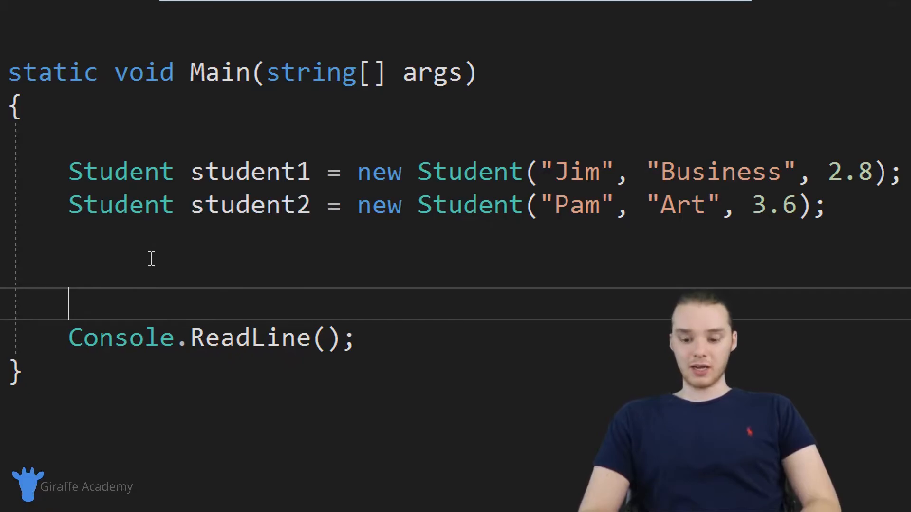
{"action": "type", "text": "Console.WriteLine();"}
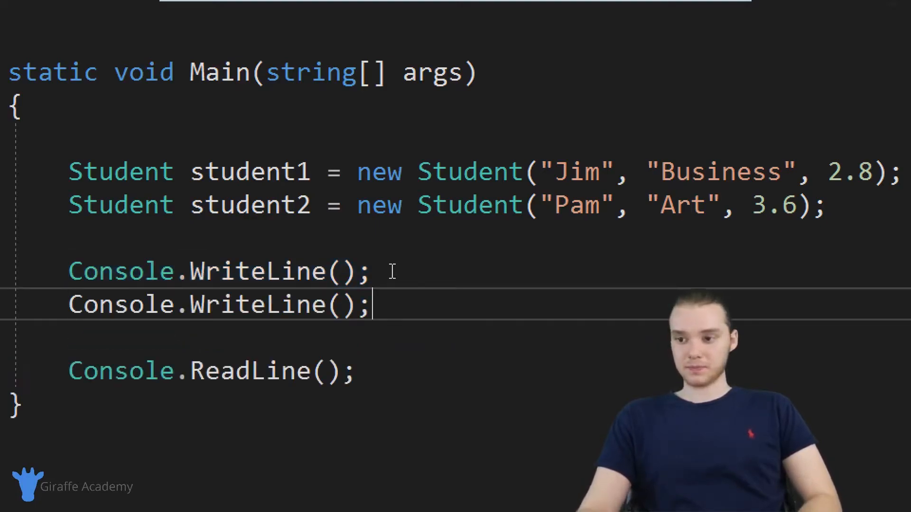
{"action": "type", "text": "stude"}
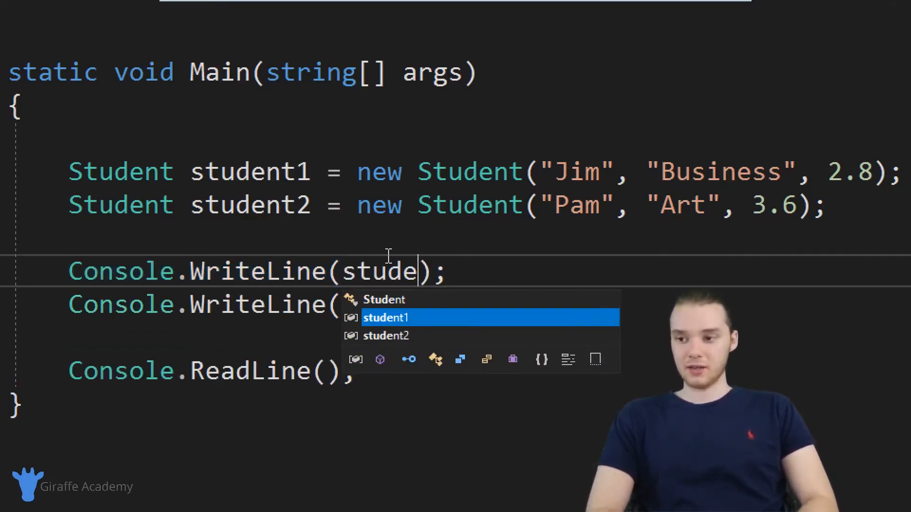
{"action": "type", "text": "nt1.hasHonors("}
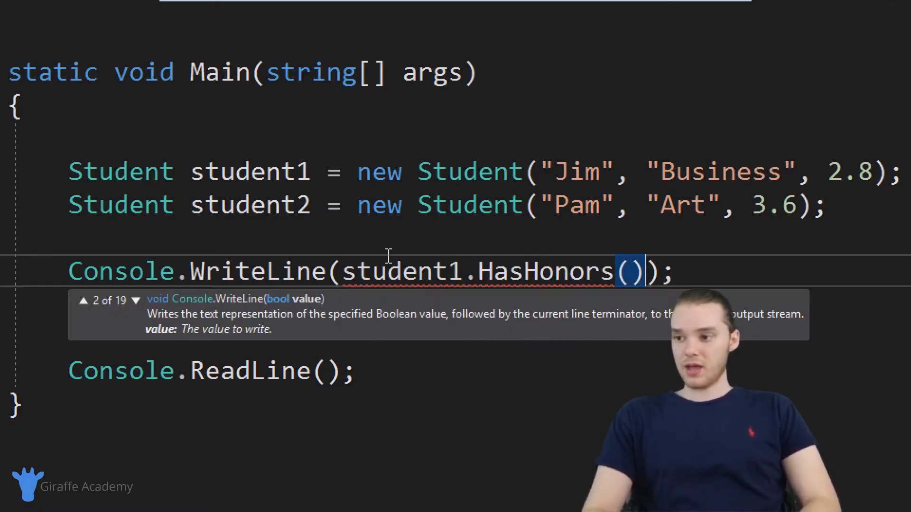
{"action": "type", "text": "Console.WriteLine(student);"}
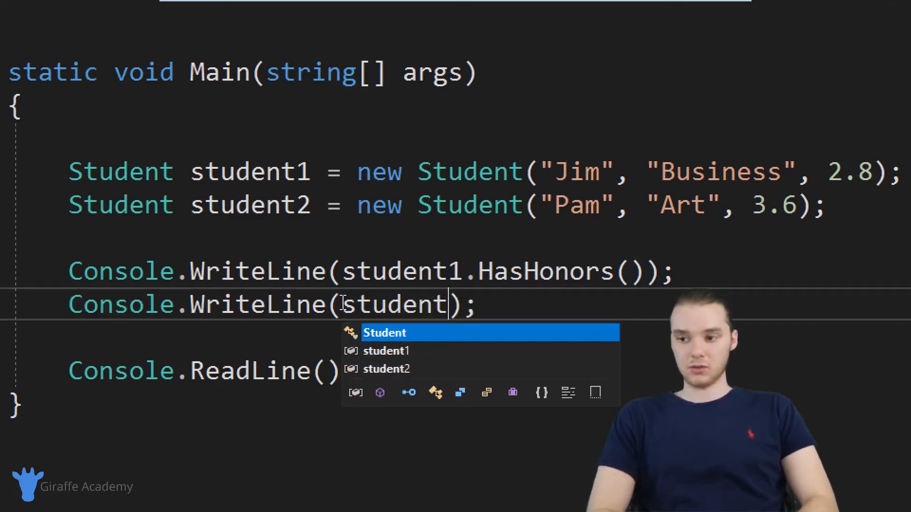
{"action": "type", "text": "2.HasHOnors"}
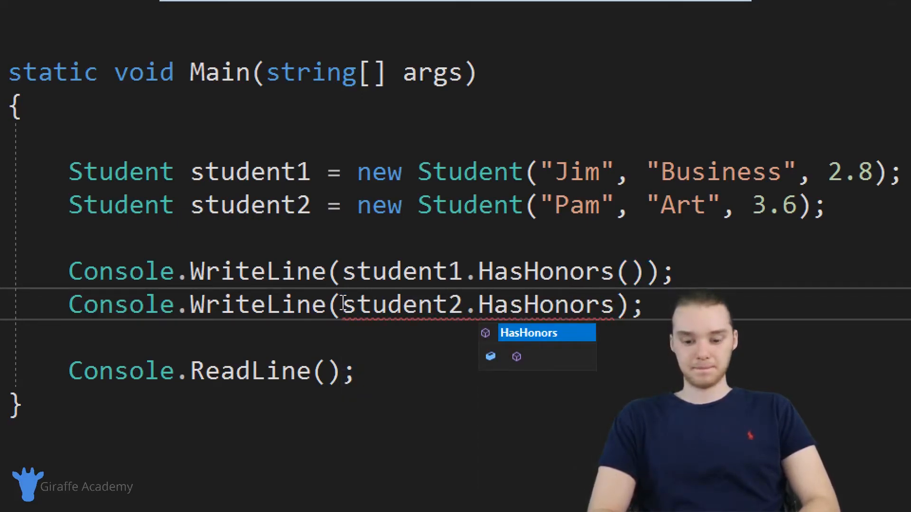
{"action": "type", "text": "()"}
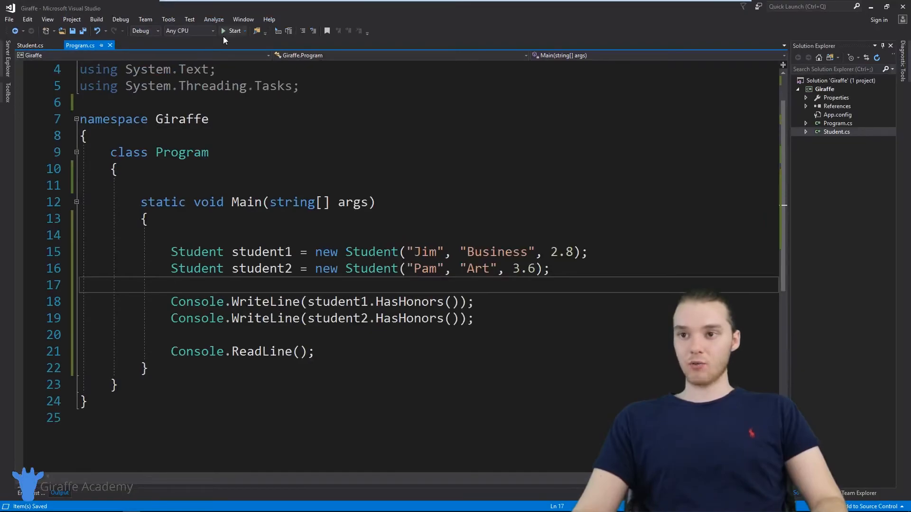
{"action": "left_click", "coordinate": [234, 30]}
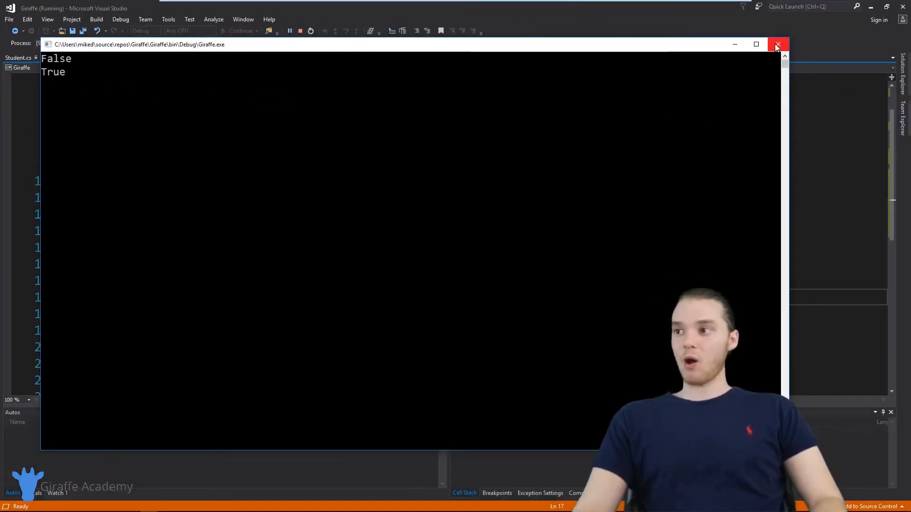
{"action": "left_click", "coordinate": [778, 45]}
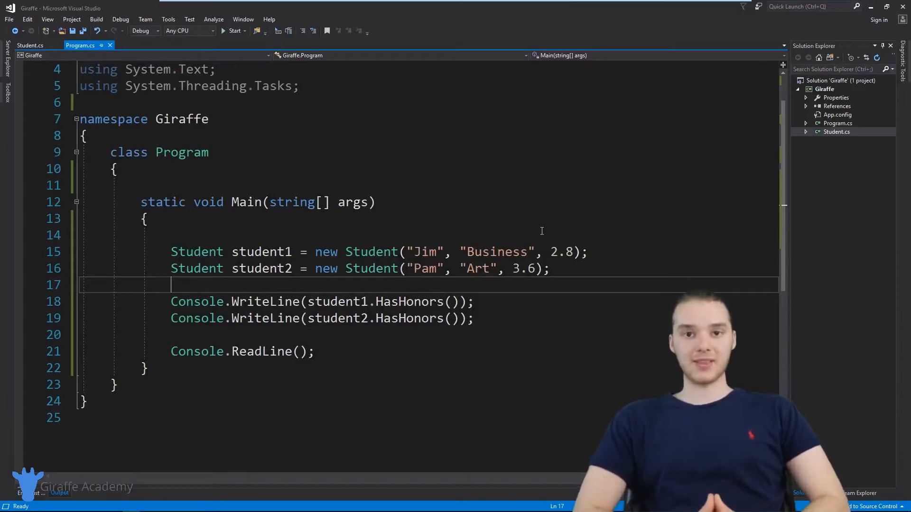
{"action": "left_click", "coordinate": [30, 46]}
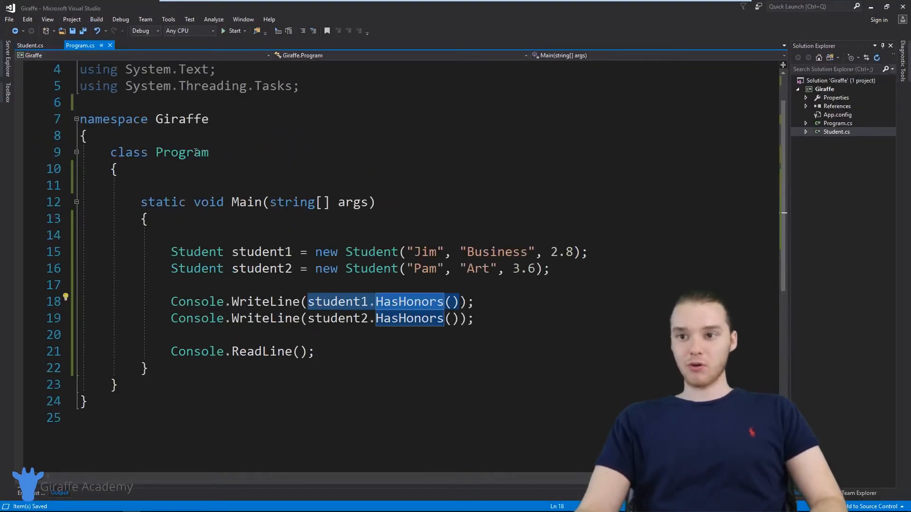
- Switch from Program.cs back to the Student class file showing the 2.5 check
{"action": "left_click", "coordinate": [235, 31]}
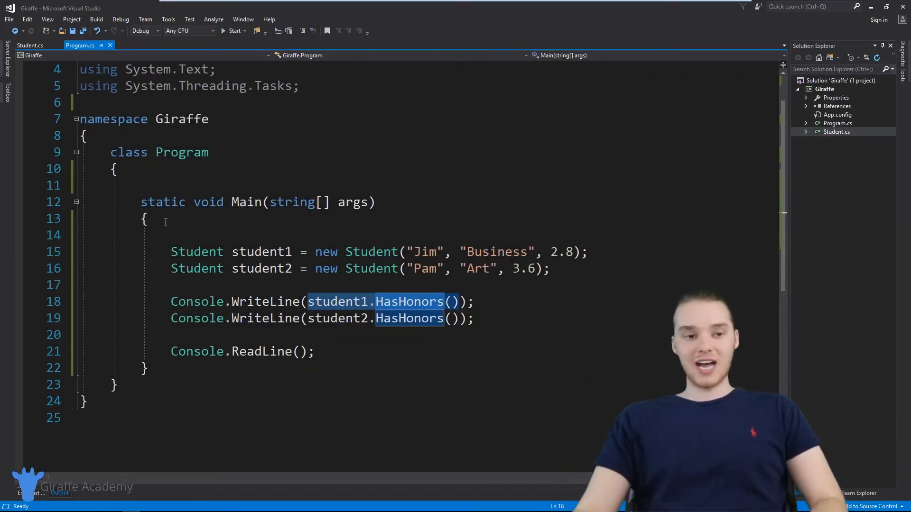
{"action": "left_click", "coordinate": [28, 45]}
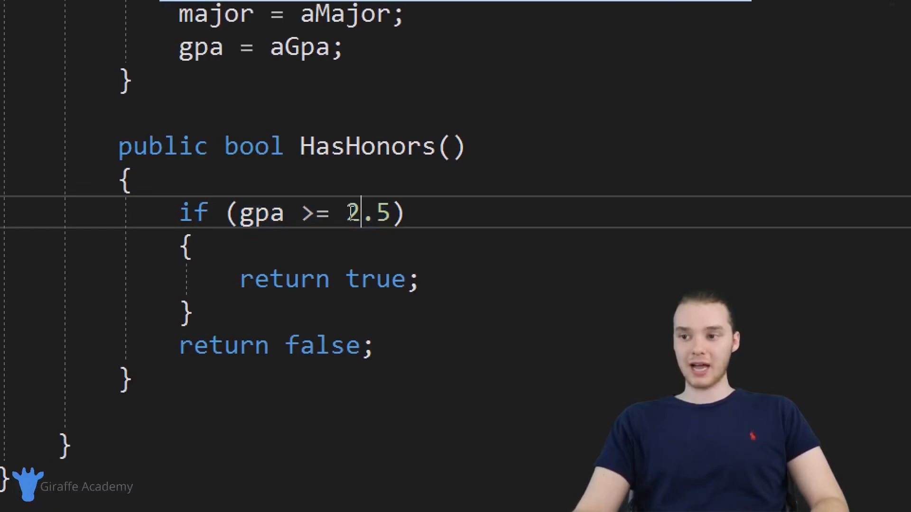
{"action": "double_click", "coordinate": [366, 211]}
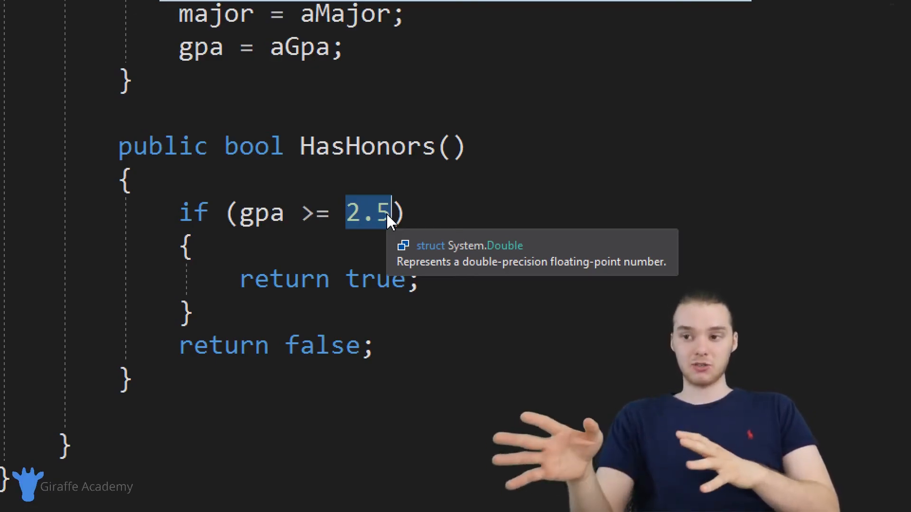
{"action": "mouse_move", "coordinate": [377, 218]}
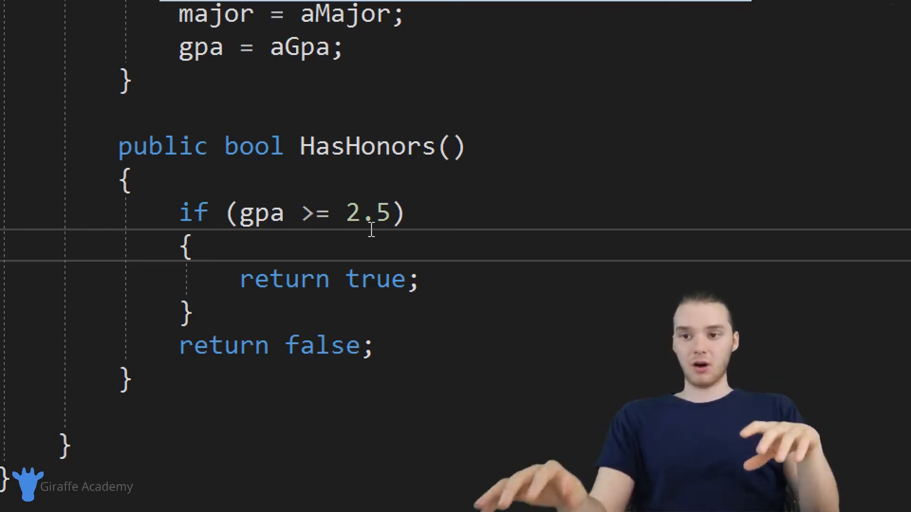
{"action": "left_click_drag", "start_coordinate": [120, 145], "coordinate": [131, 383]}
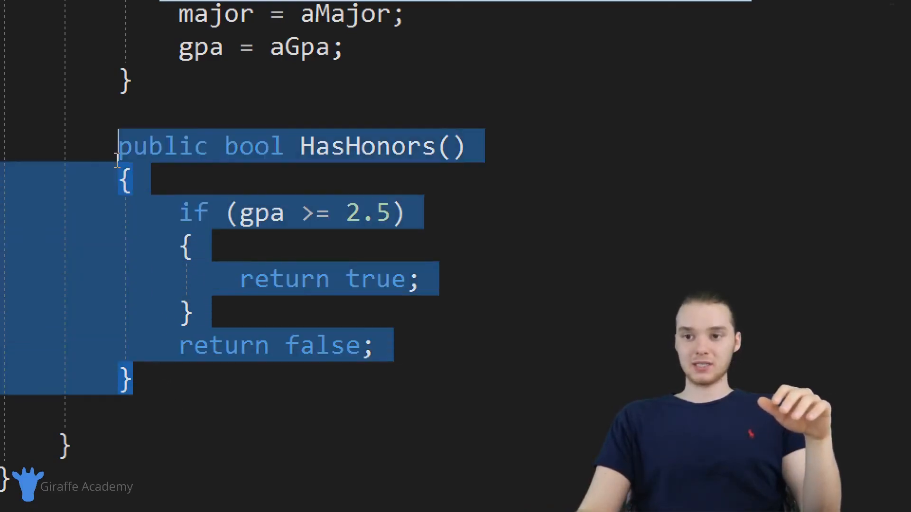
- Add a gpa = 90.4 assignment at the start of the HasHonors body
{"action": "double_click", "coordinate": [364, 146]}
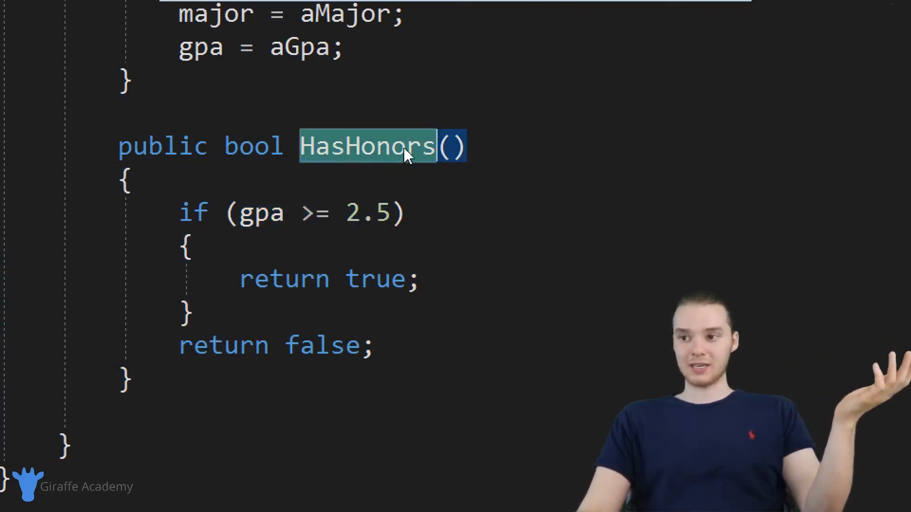
{"action": "mouse_move", "coordinate": [328, 262]}
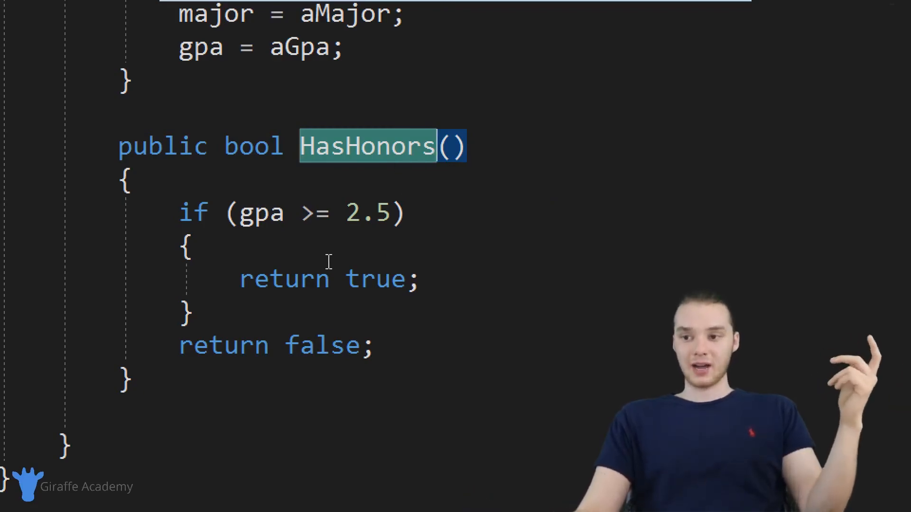
{"action": "left_click", "coordinate": [329, 249]}
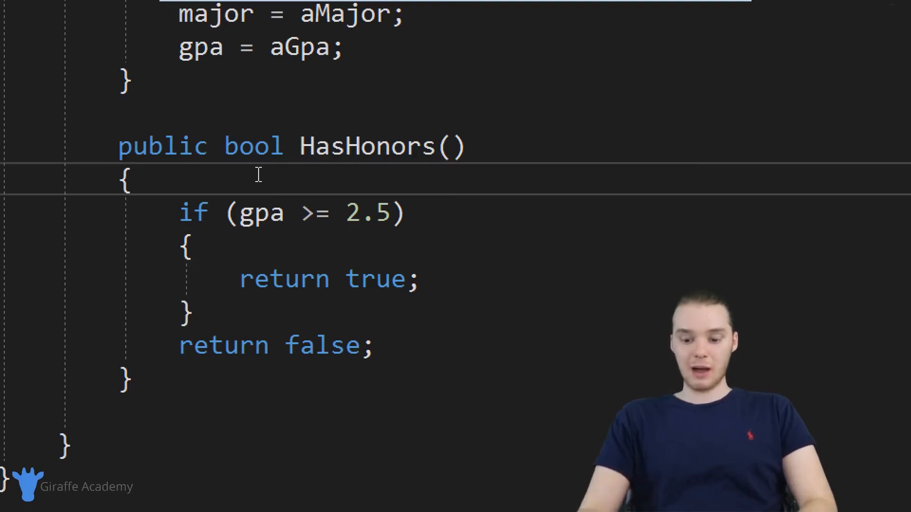
{"action": "type", "text": "gpa"}
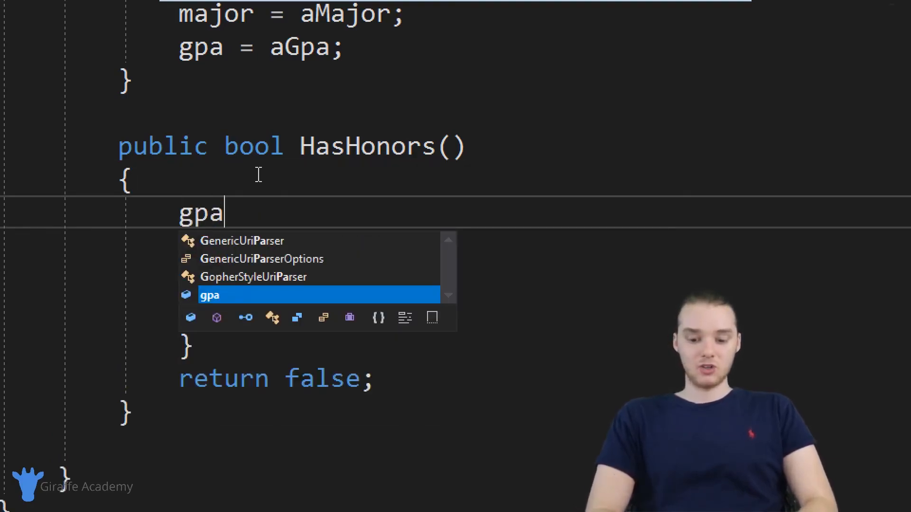
{"action": "type", "text": "= 90.4"}
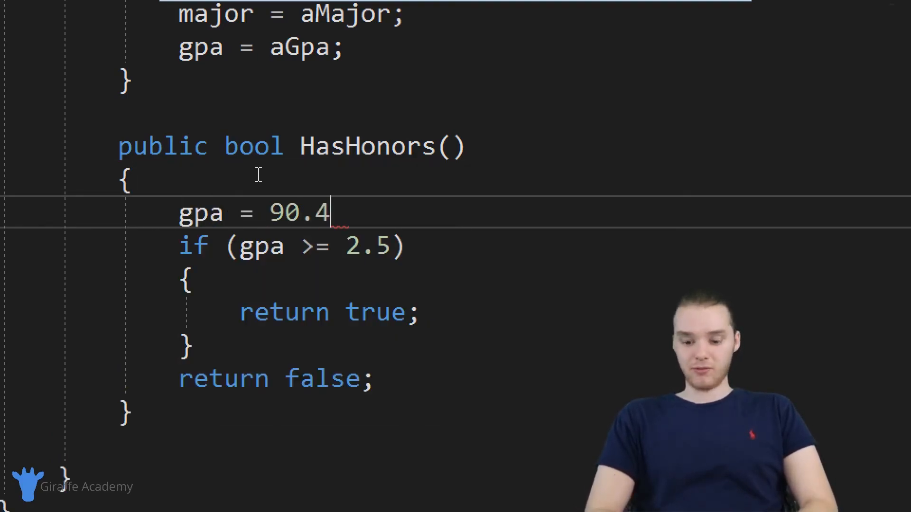